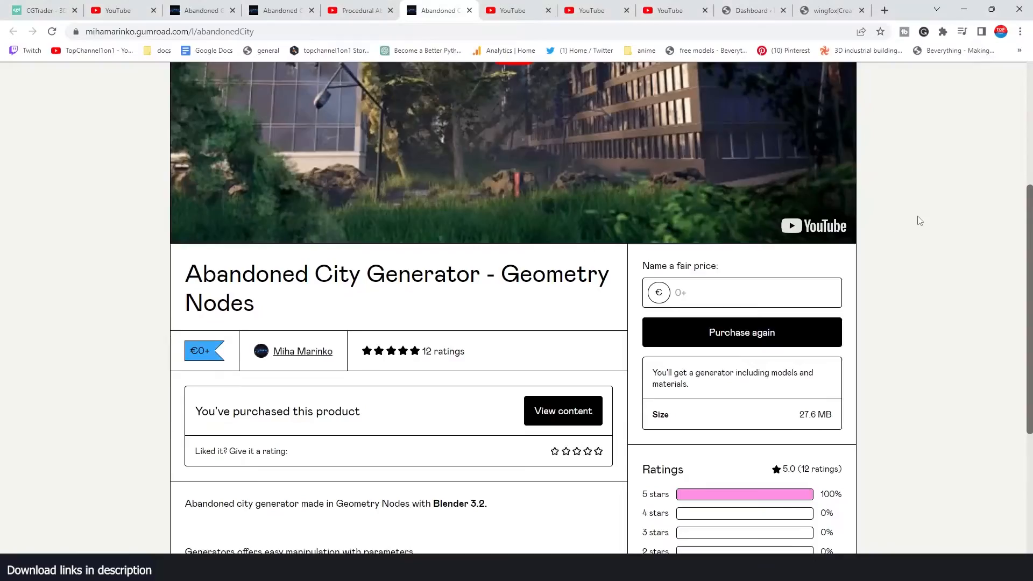
- Start naming a price for the generator, then mute the preview video and pause it near its end
scroll("down", 3)
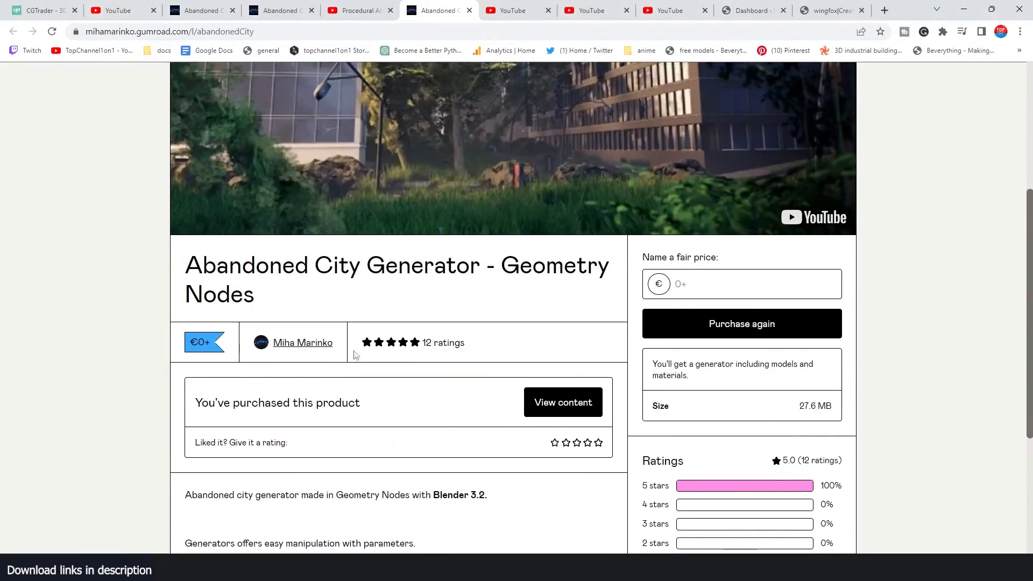
scroll("down", 3)
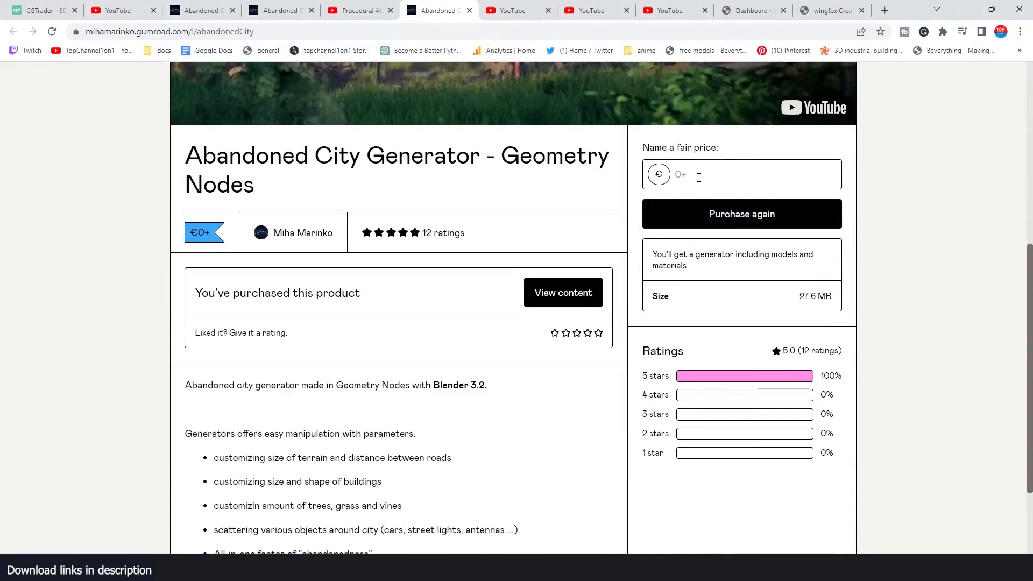
left_click(742, 174)
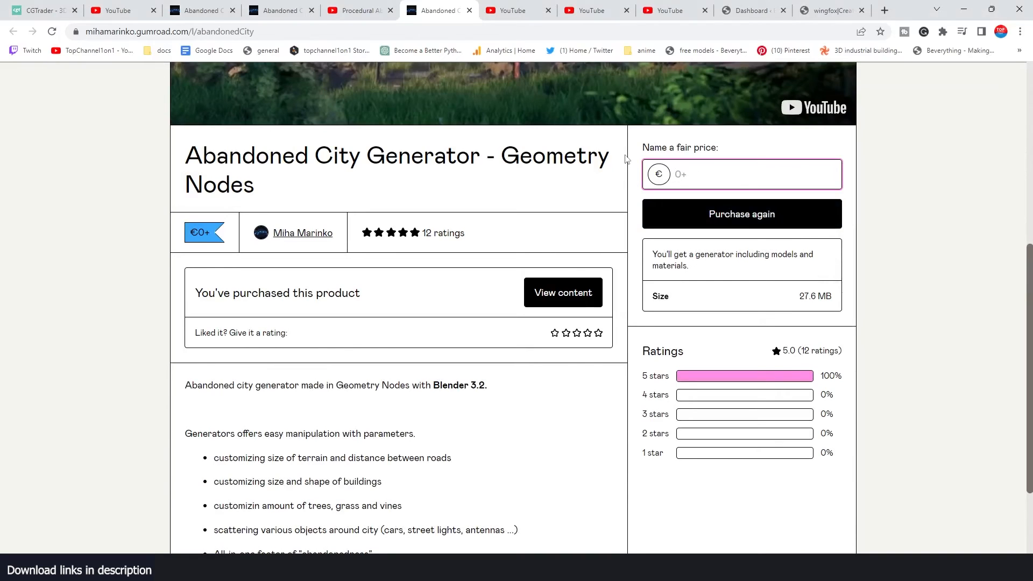
mouse_move(697, 163)
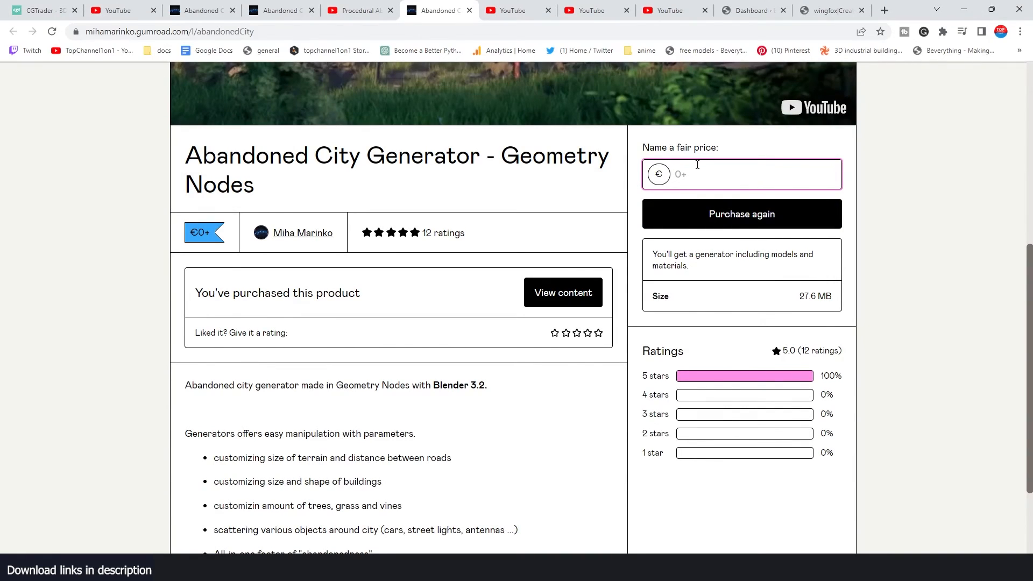
mouse_move(772, 226)
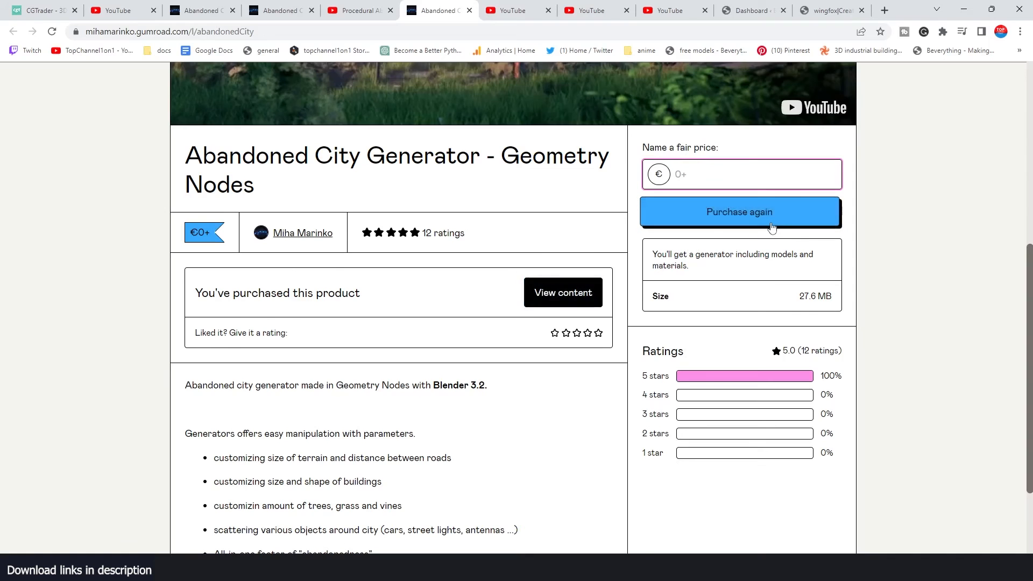
mouse_move(770, 224)
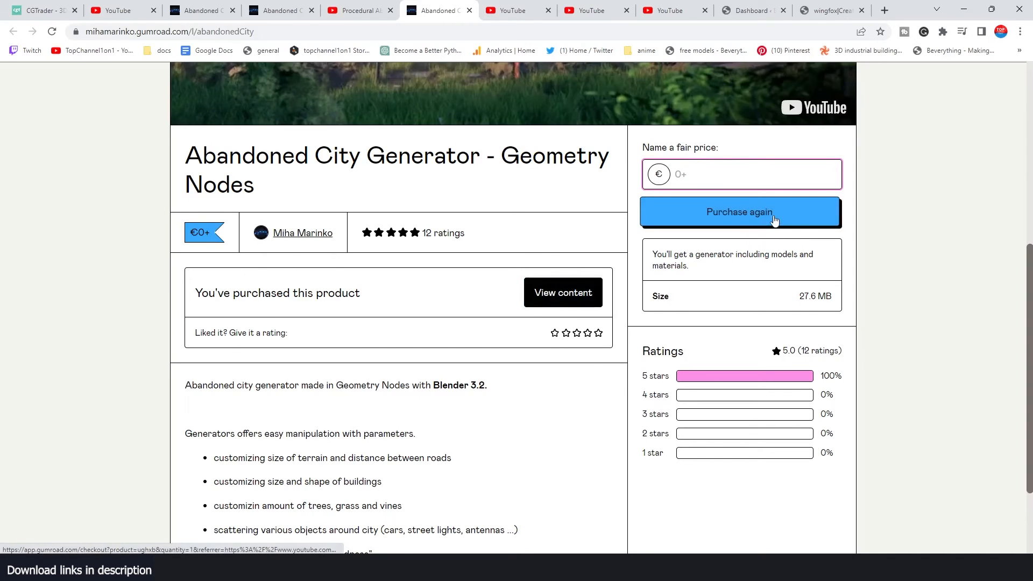
scroll("up", 3)
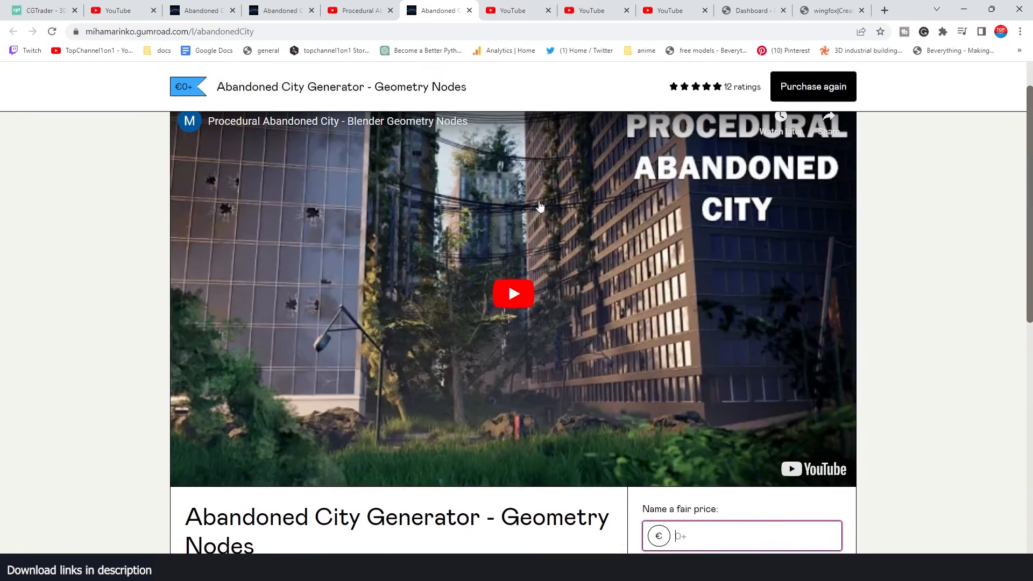
mouse_move(372, 22)
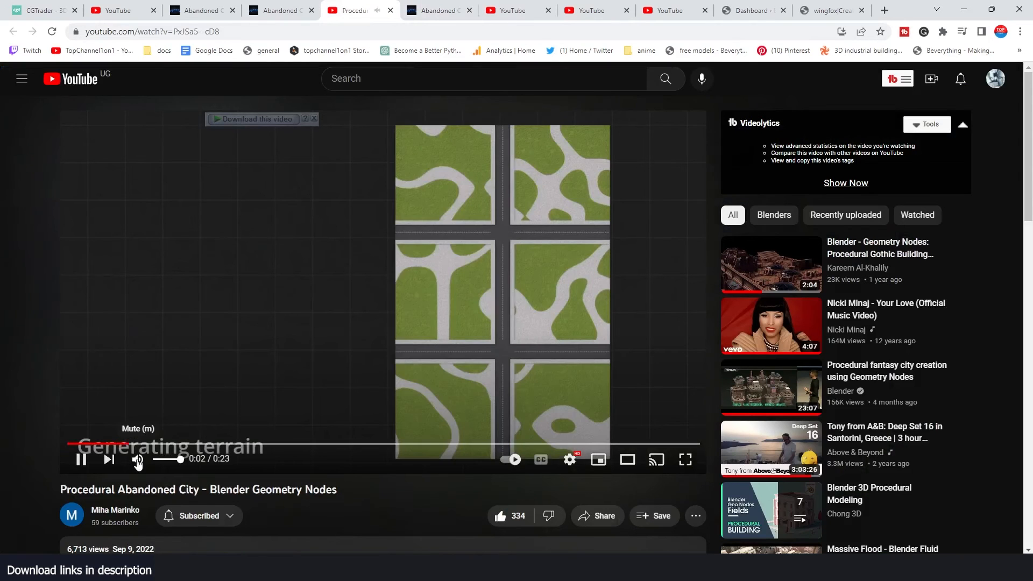
left_click(137, 459)
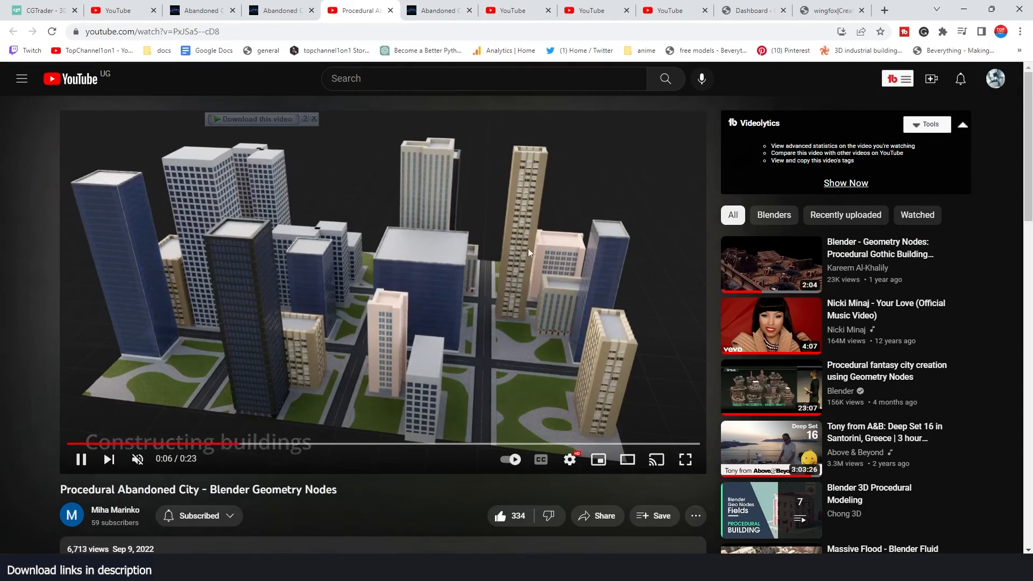
mouse_move(406, 285)
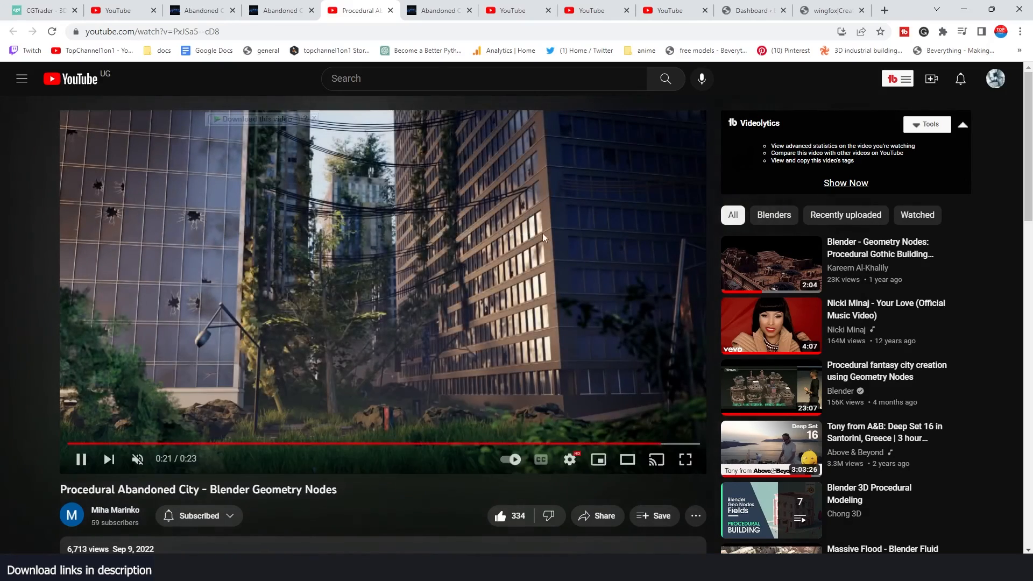
left_click(80, 468)
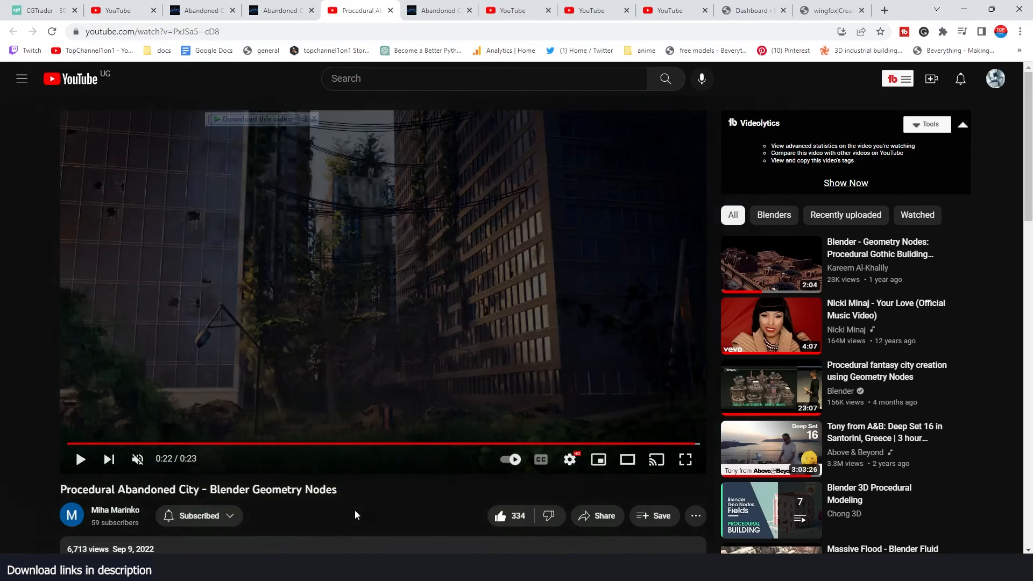
mouse_move(657, 217)
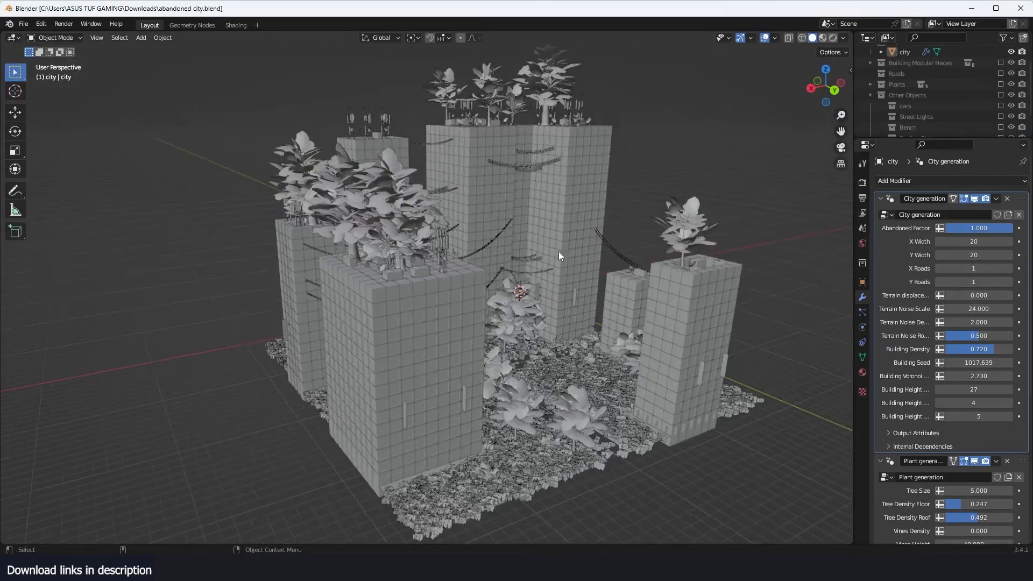
- View the generated city in Rendered shading with materials, then return to Solid shading
left_click(820, 38)
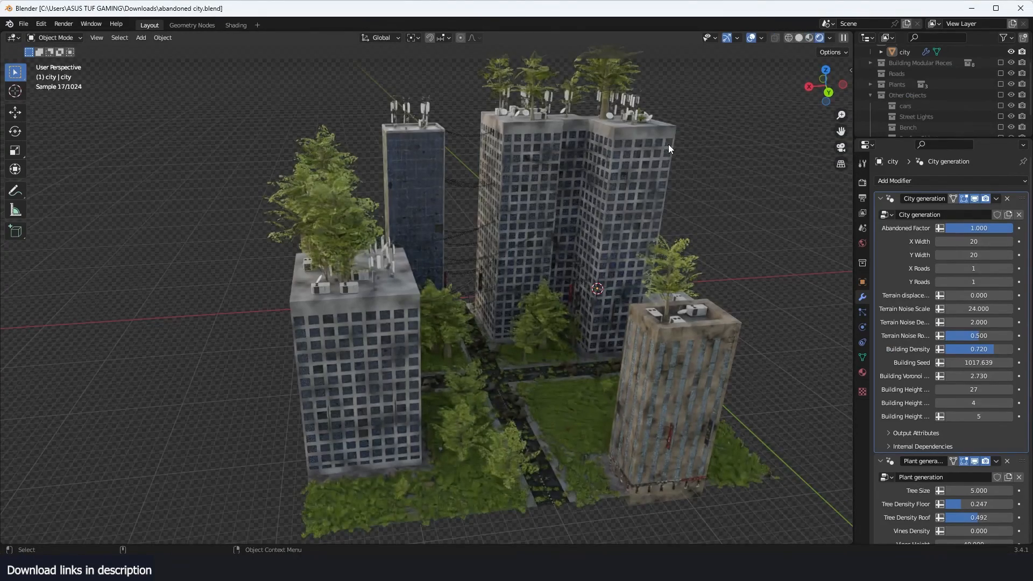
left_click(800, 38)
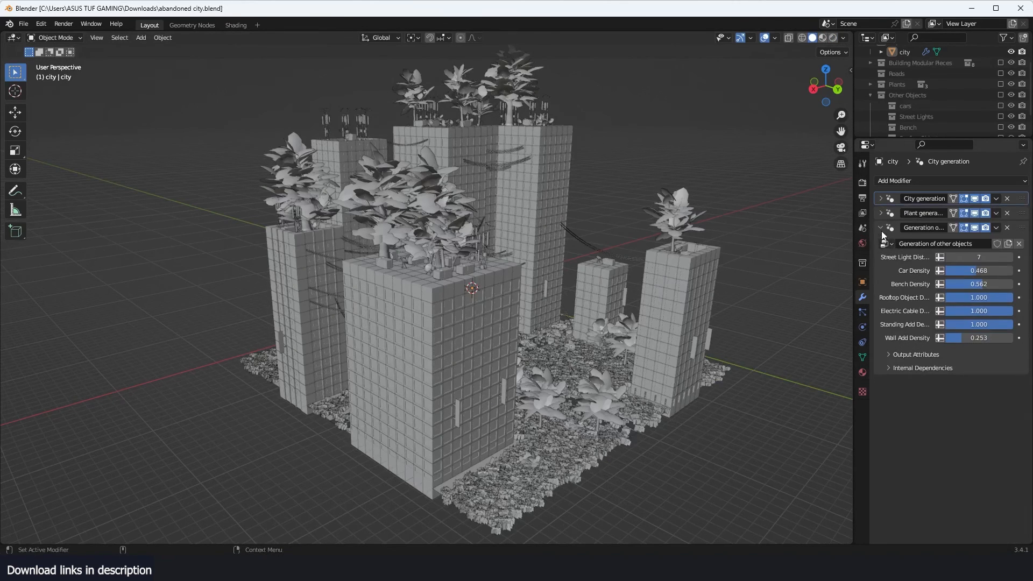
- Turn off the other-objects and plant generation modifiers and view the bare city with materials
left_click(881, 227)
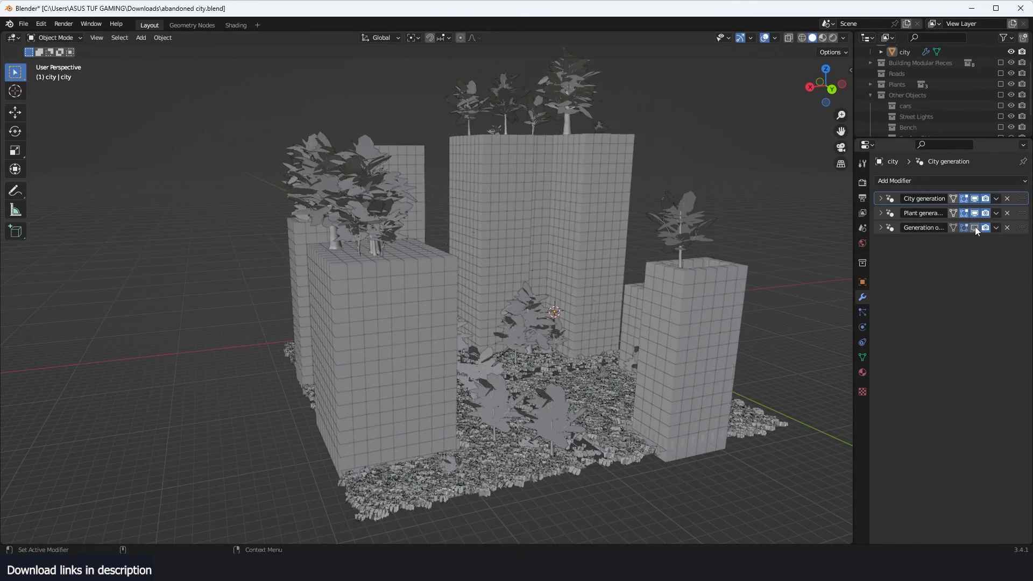
left_click(976, 213)
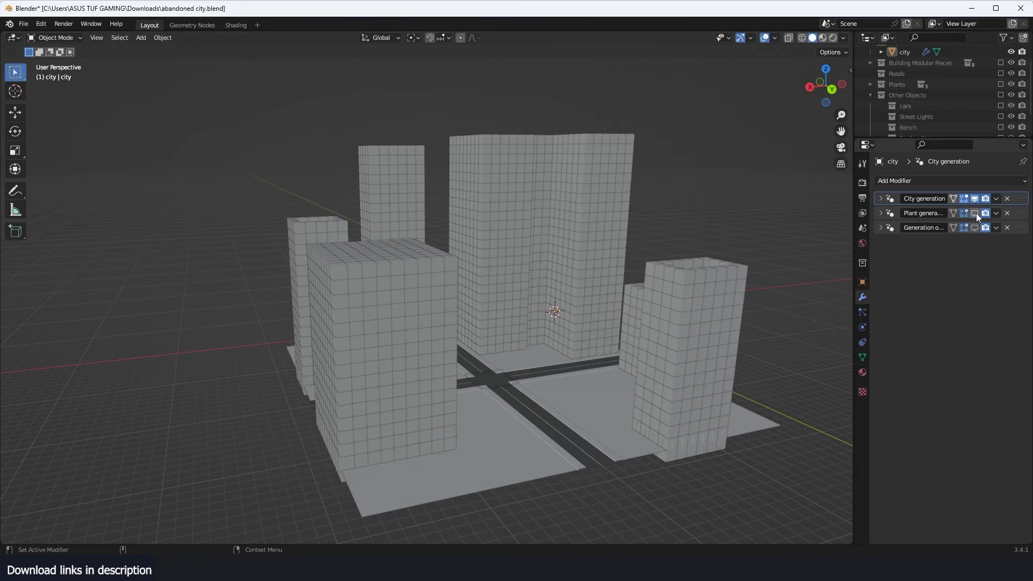
left_click(820, 38)
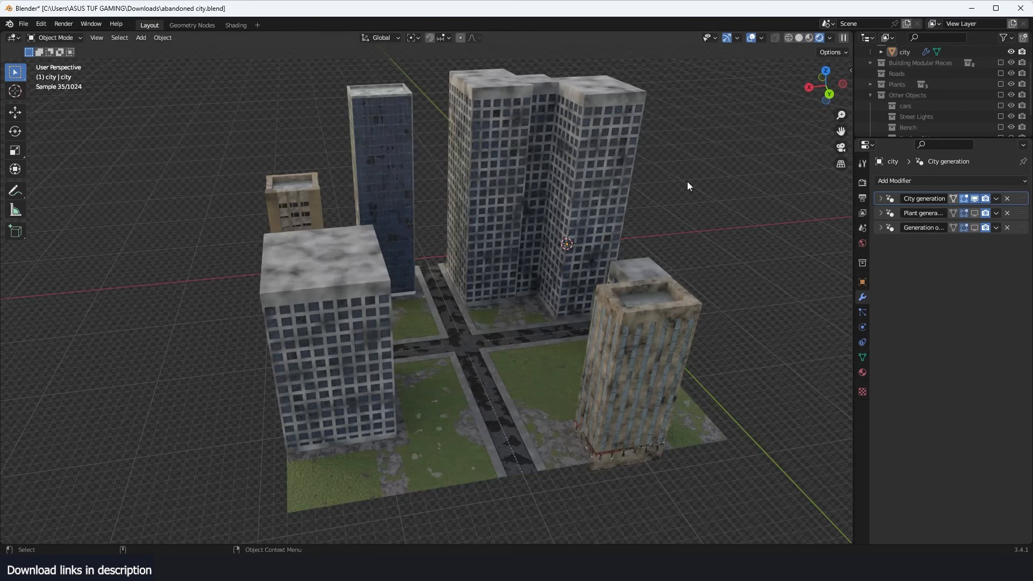
left_click(881, 198)
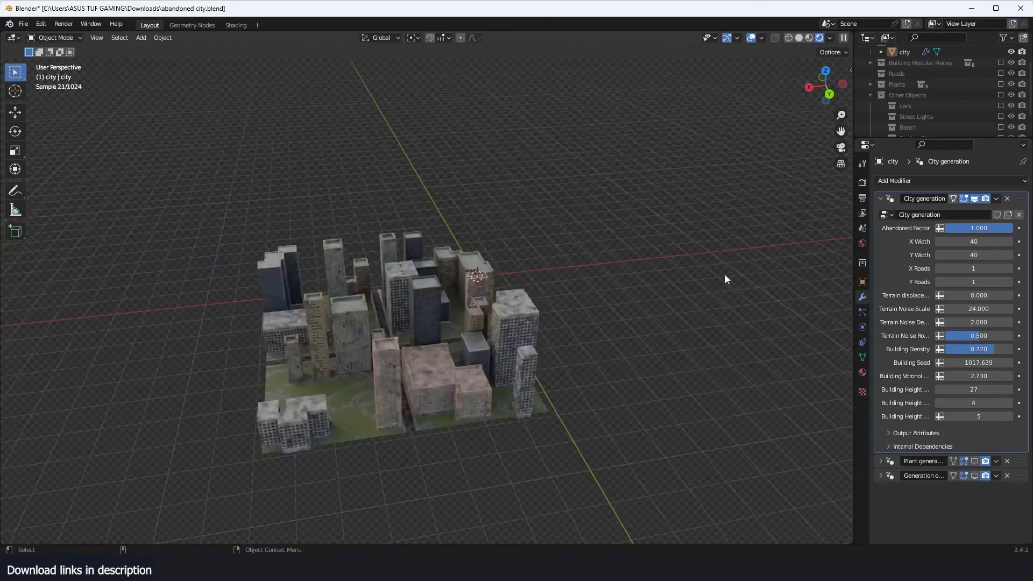
scroll("down", 3)
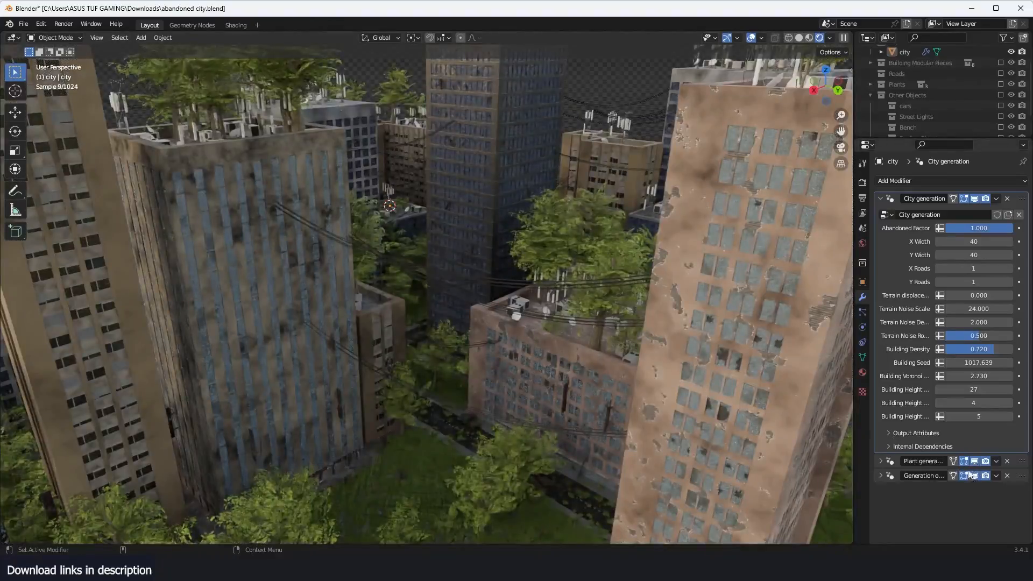
left_click(985, 474)
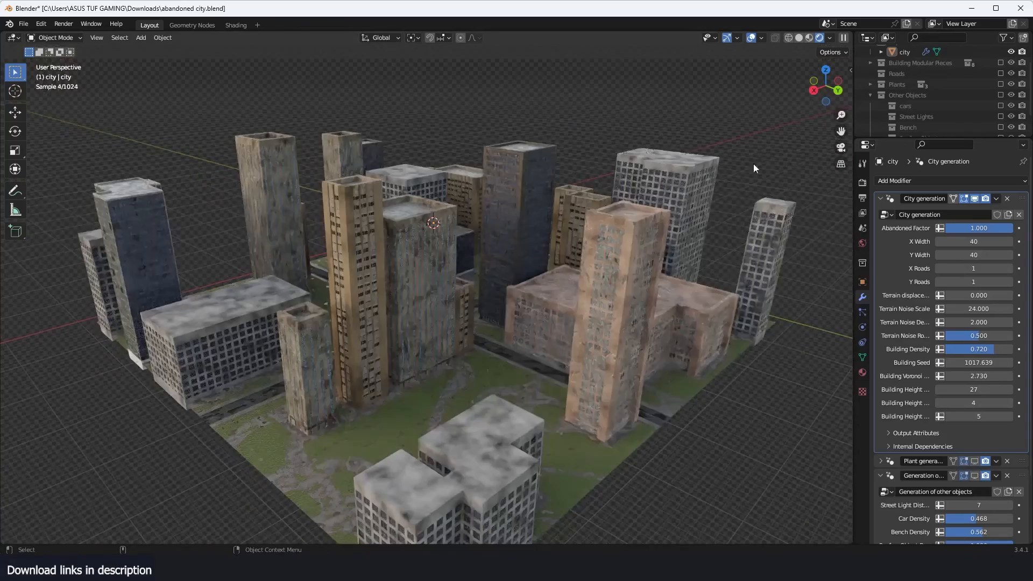
left_click(821, 38)
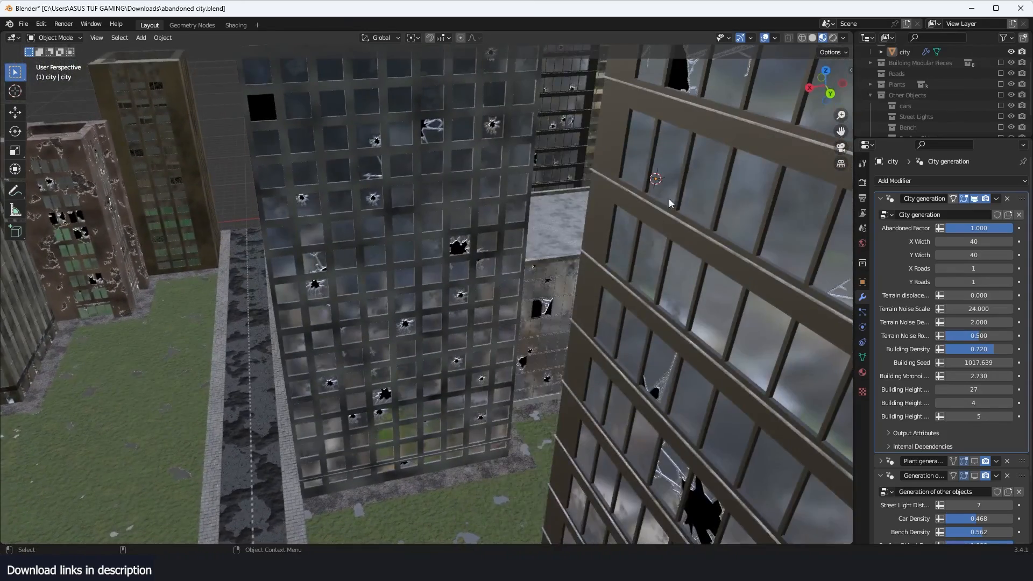
left_click(802, 37)
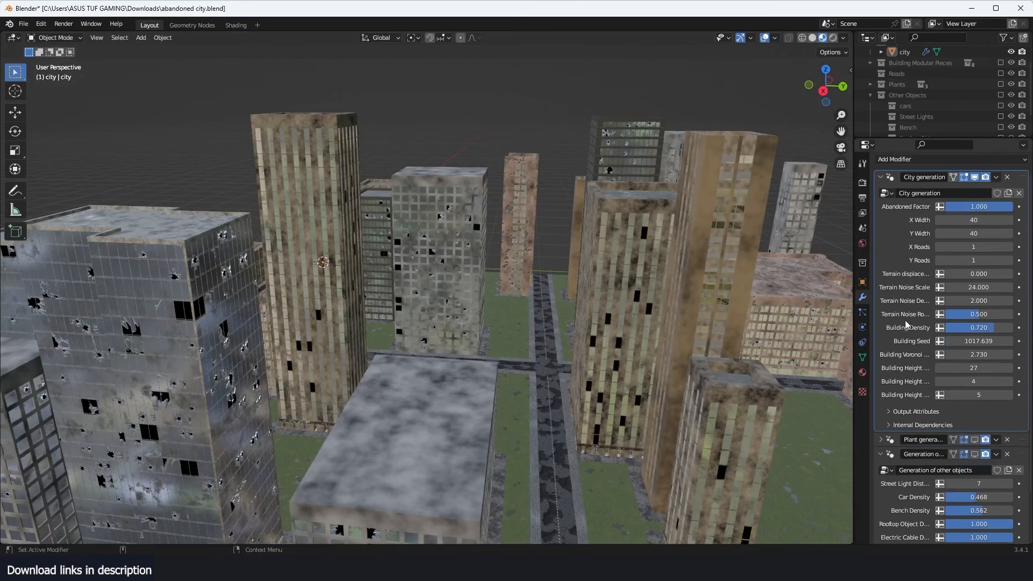
mouse_move(974, 246)
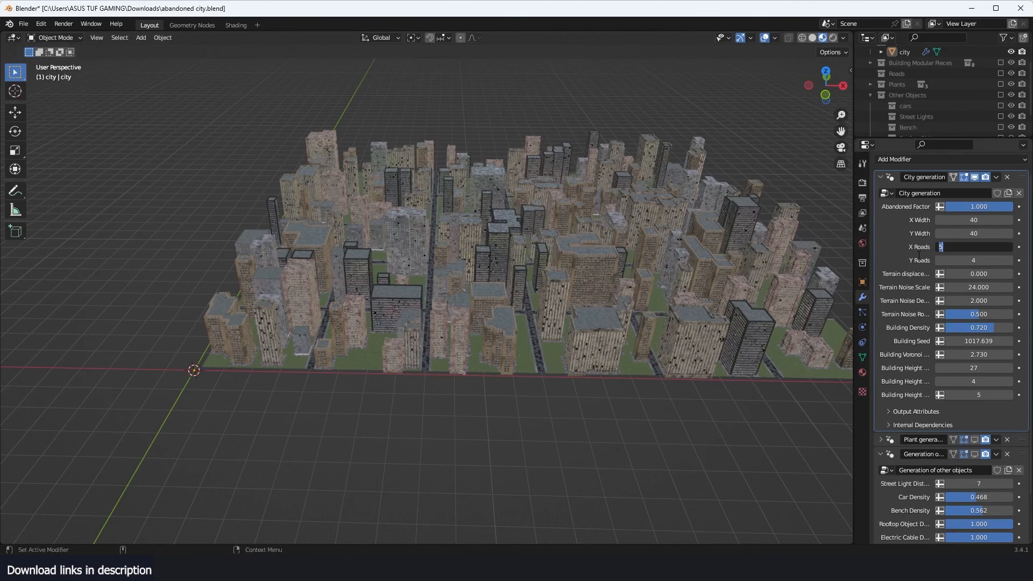
- Set the number of roads to 3 in the City generation modifier
type("3")
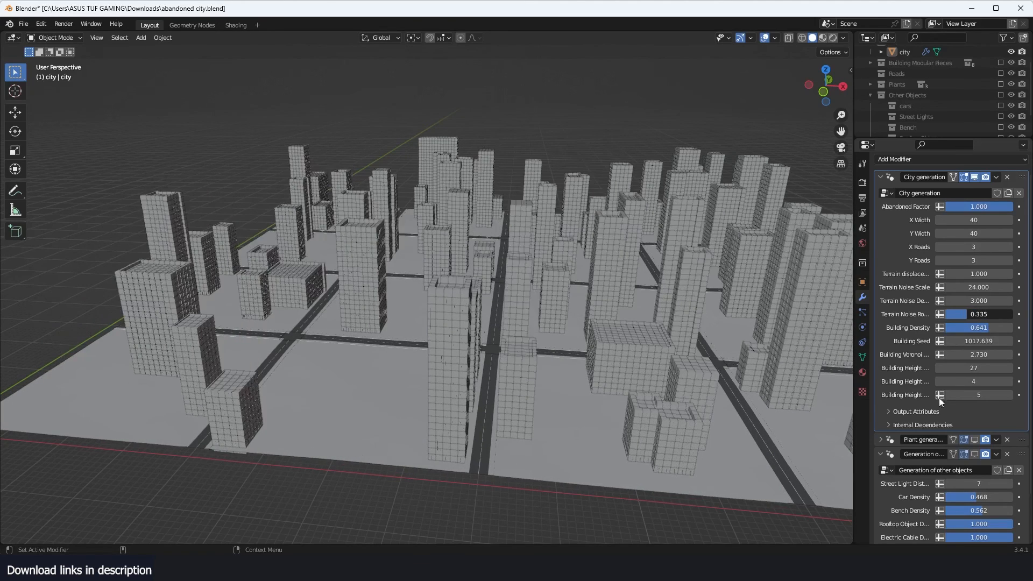
- Reveal the plant generation settings and narrow the city's X width to 10, adjusting the Y width
scroll("down", 3)
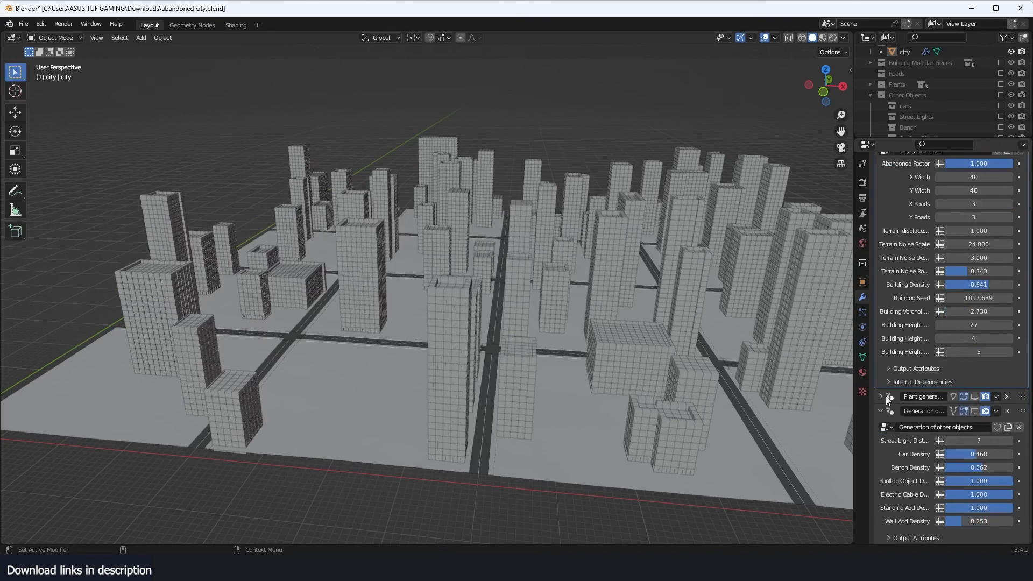
left_click(882, 396)
type("10")
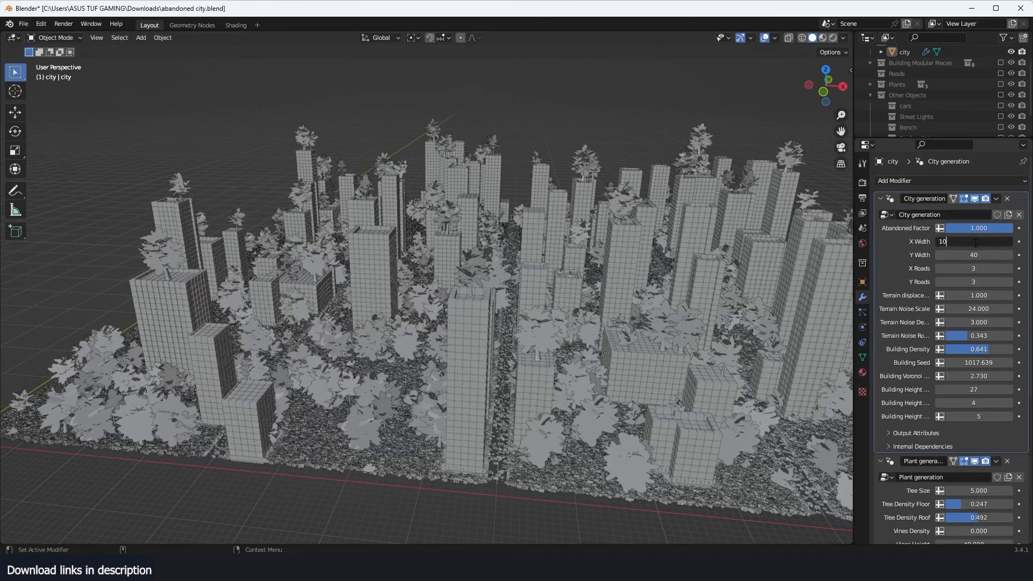
key("Return")
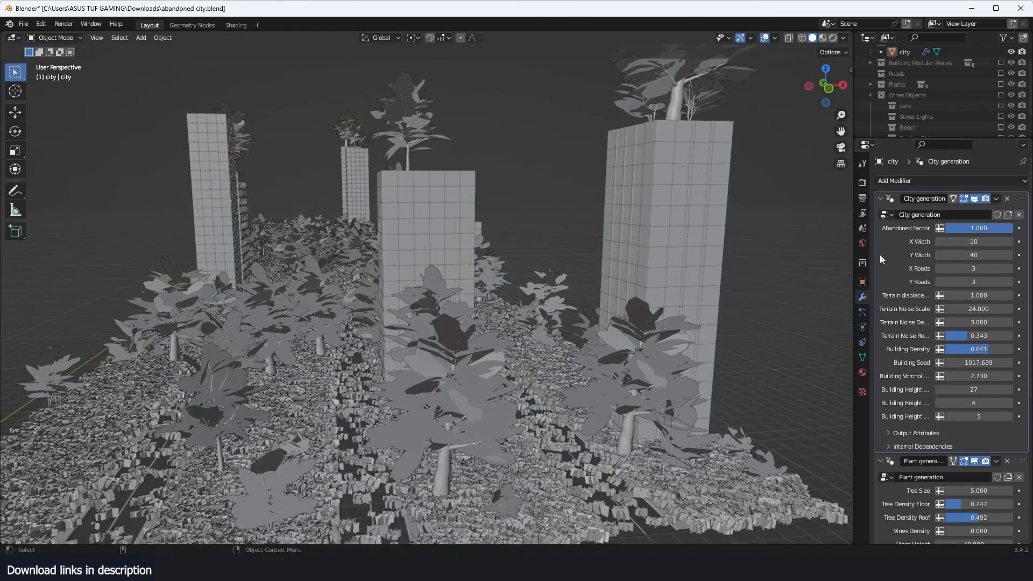
double_click(973, 255)
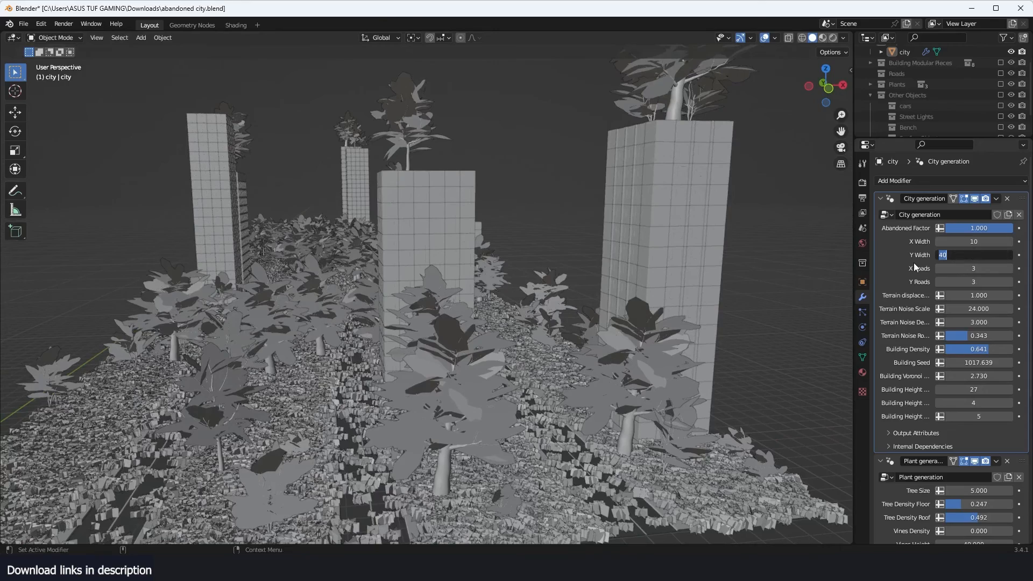
key("Return")
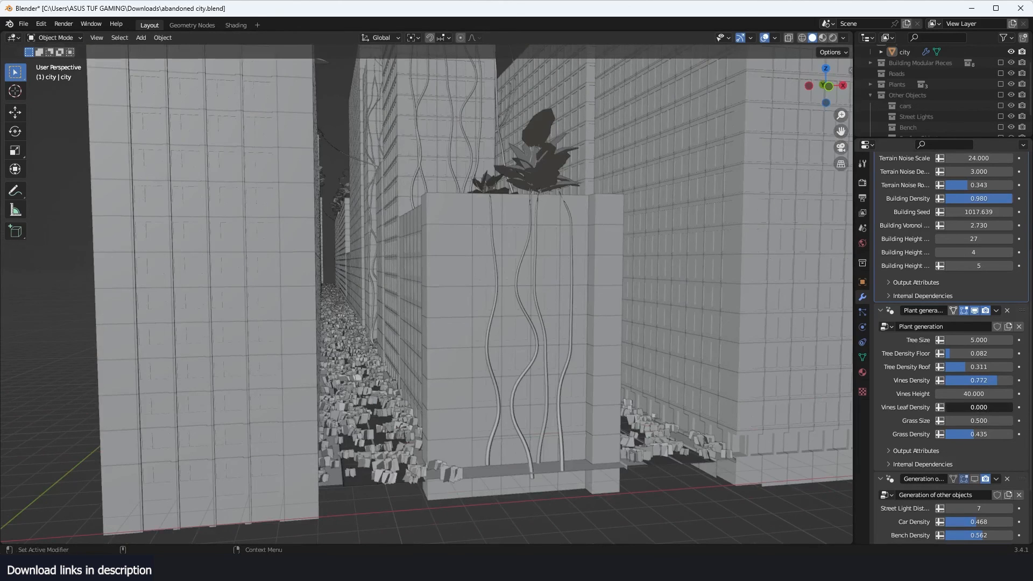
- Set Vines Leaf Density to 0.1 so leafy vines cover the building walls
left_click(978, 407)
type("0.100")
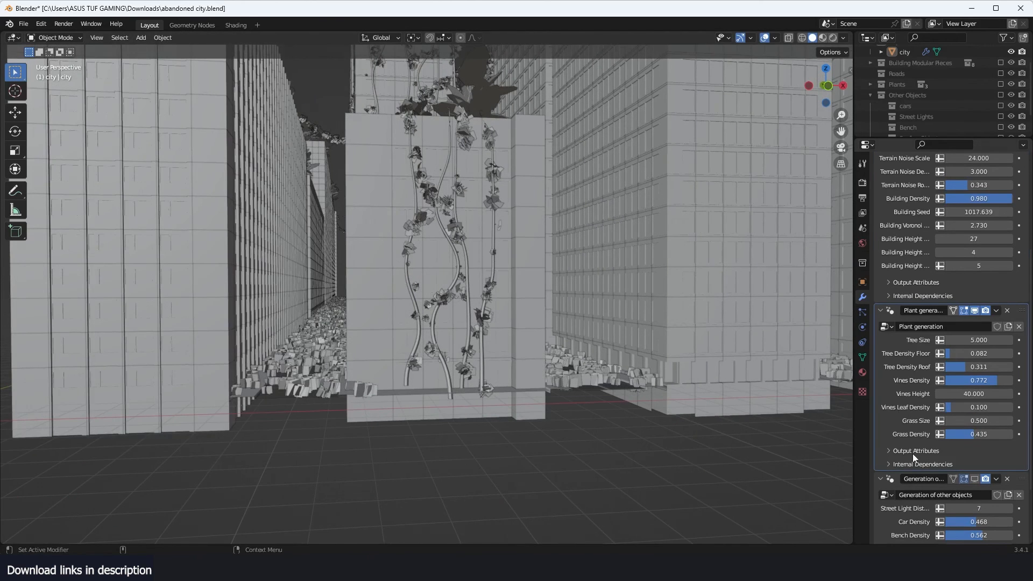
scroll("down", 3)
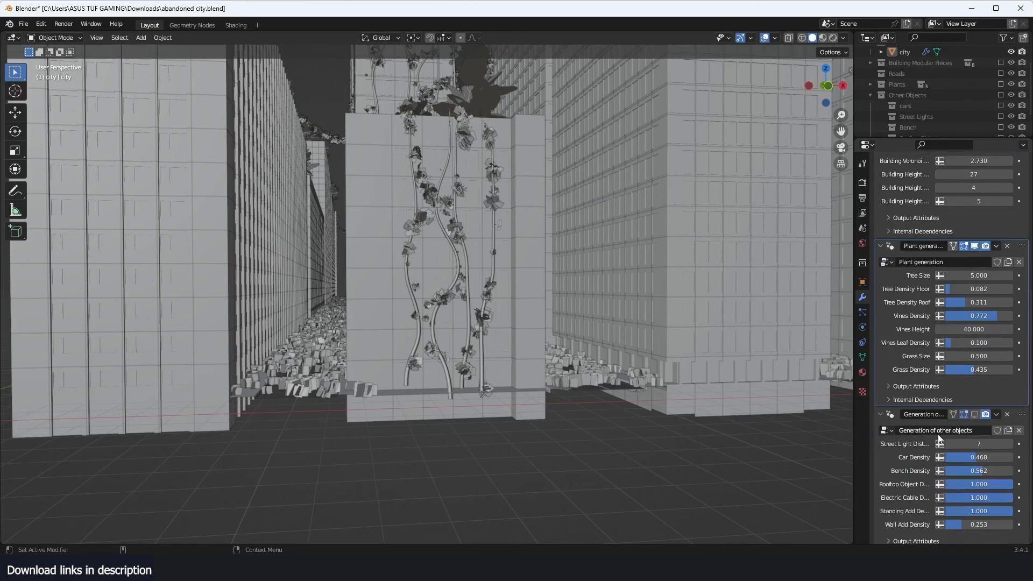
scroll("down", 3)
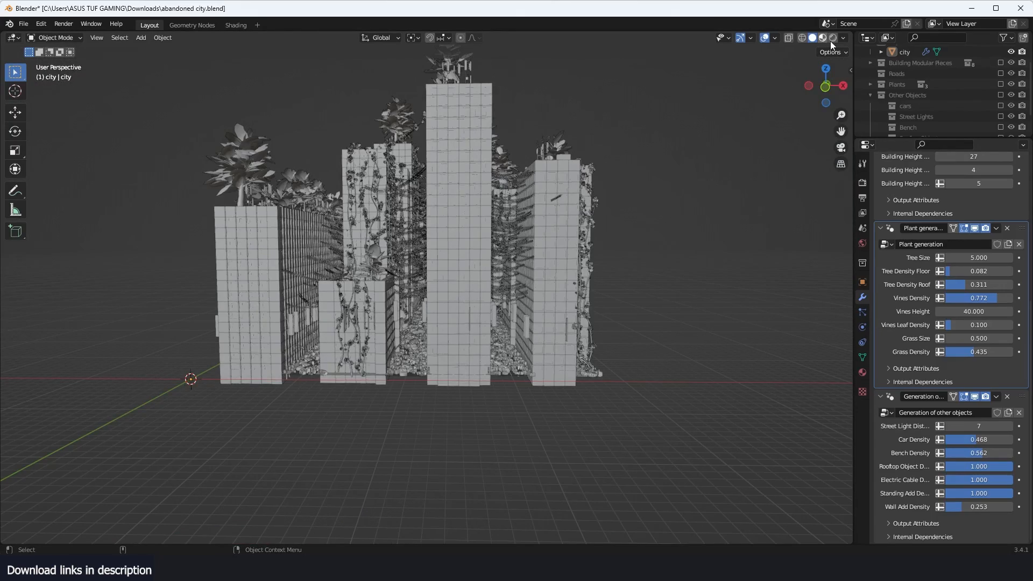
left_click(820, 37)
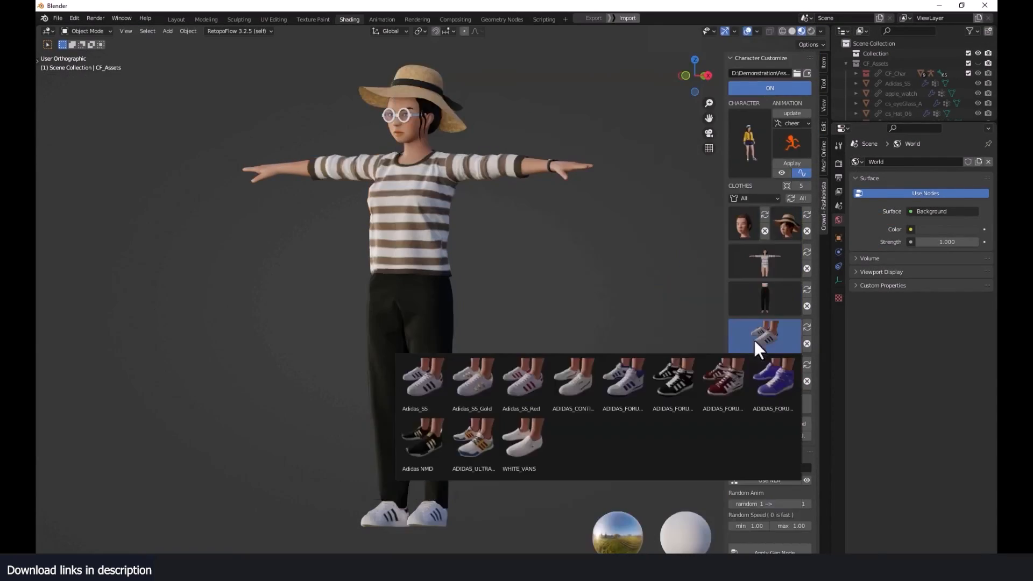
- Pick sneakers and a top for the character, try the dance animation, then apply the walking animation
left_click(724, 379)
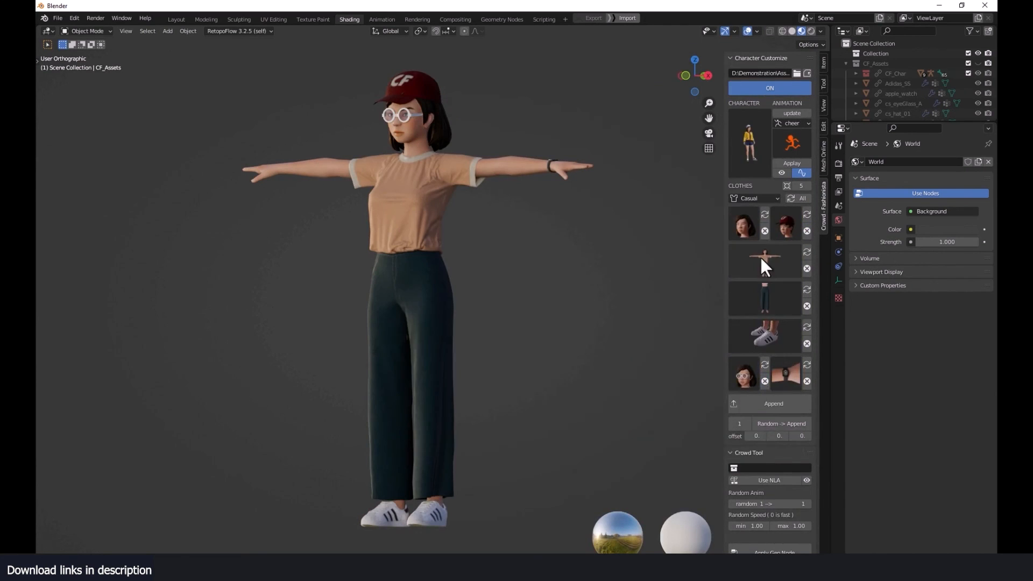
left_click(755, 198)
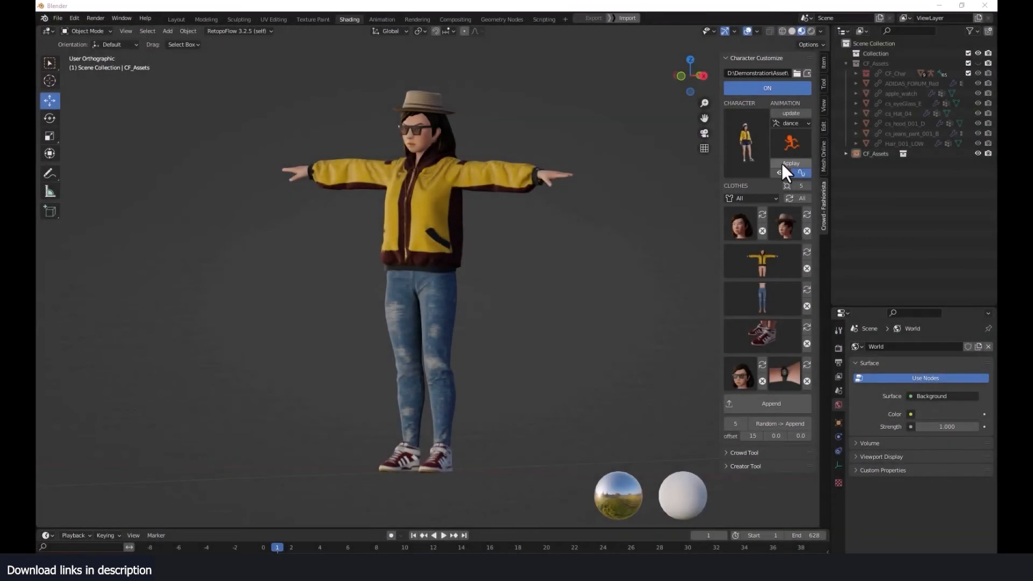
left_click(443, 535)
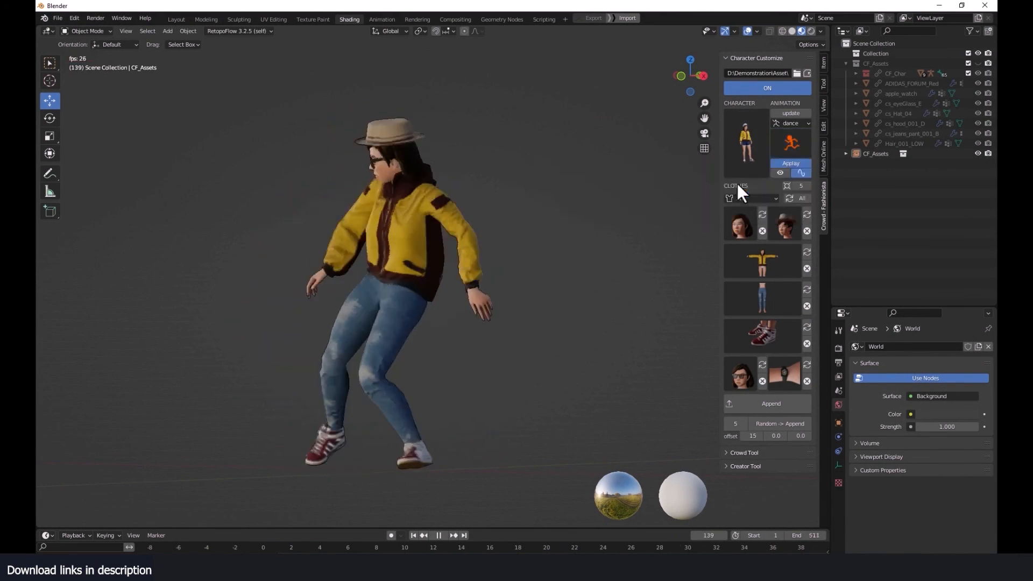
left_click(789, 162)
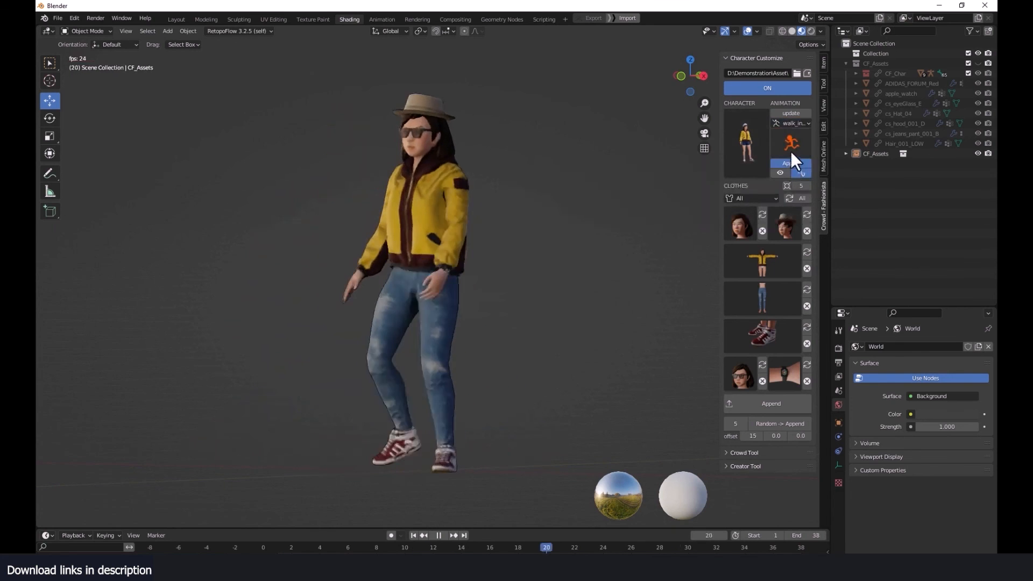
left_click(791, 142)
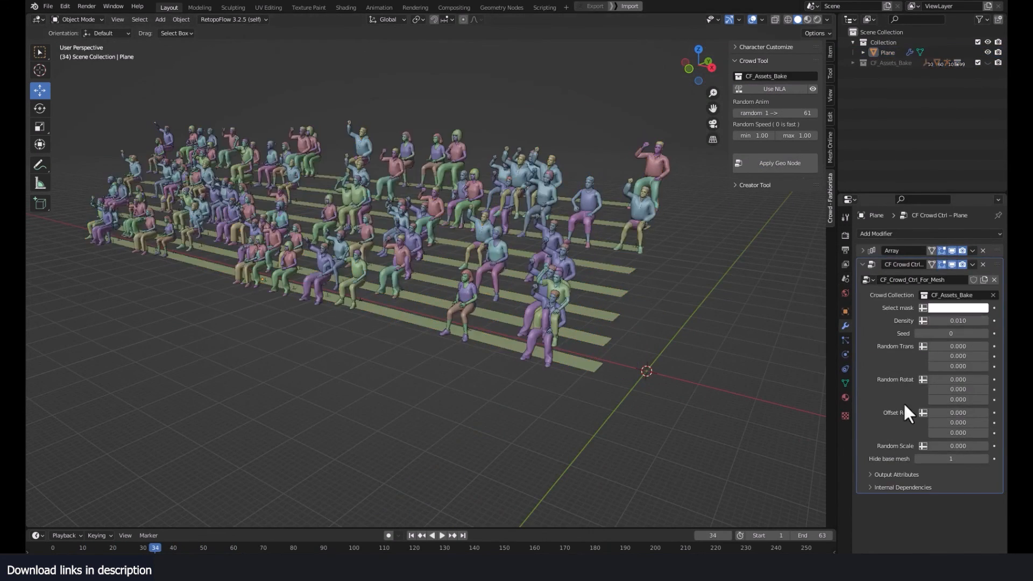
- Set Offset Rotation Z to -0.41 to turn the seated crowd members
left_click(441, 535)
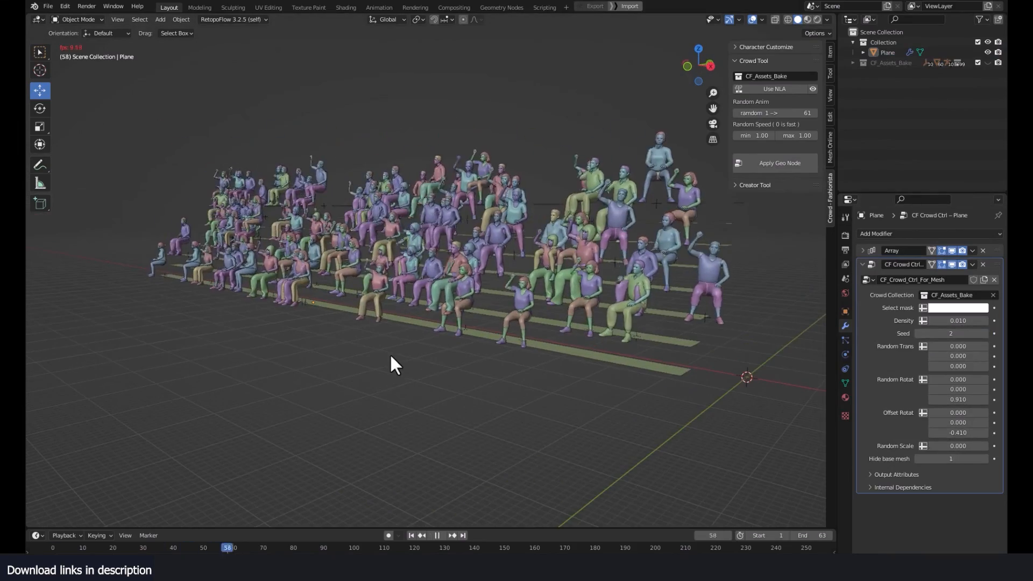